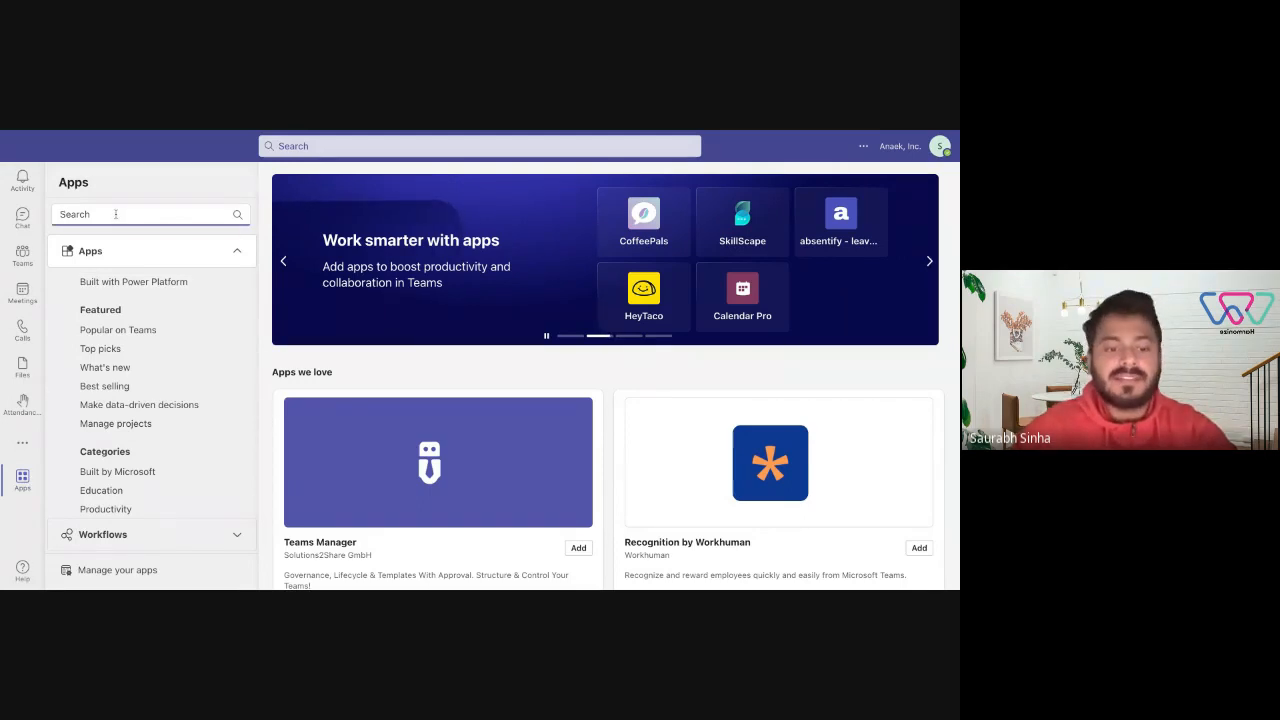
Search the app store for 'attendanc' and start adding AttendanceBot to a team.
type("attendanc")
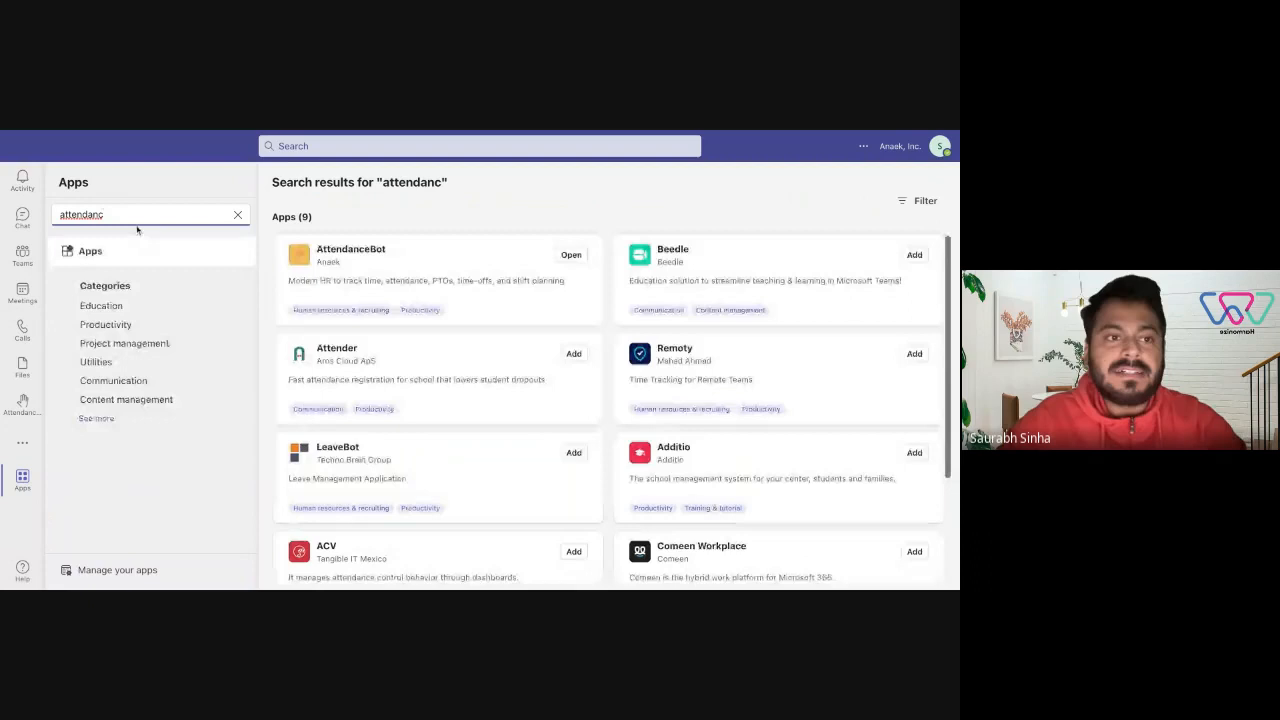
left_click(350, 248)
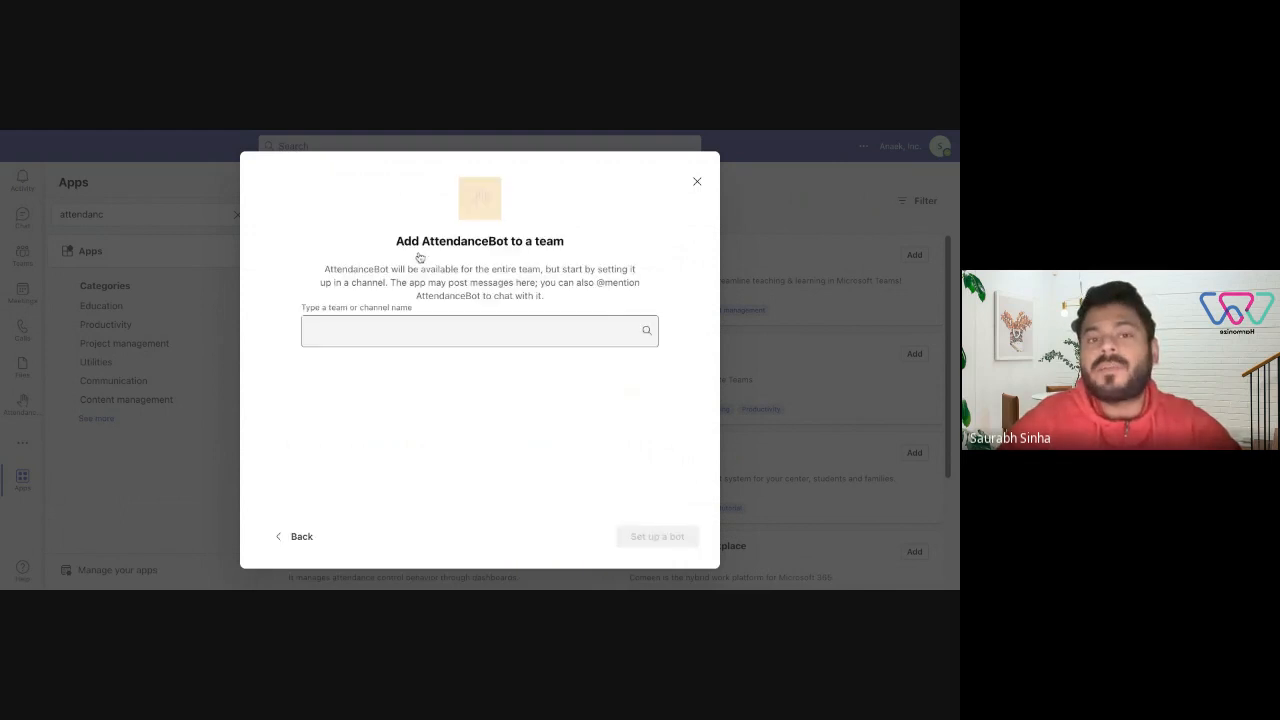
Review the available teams and channels, then close the add-to-team dialog.
left_click(480, 332)
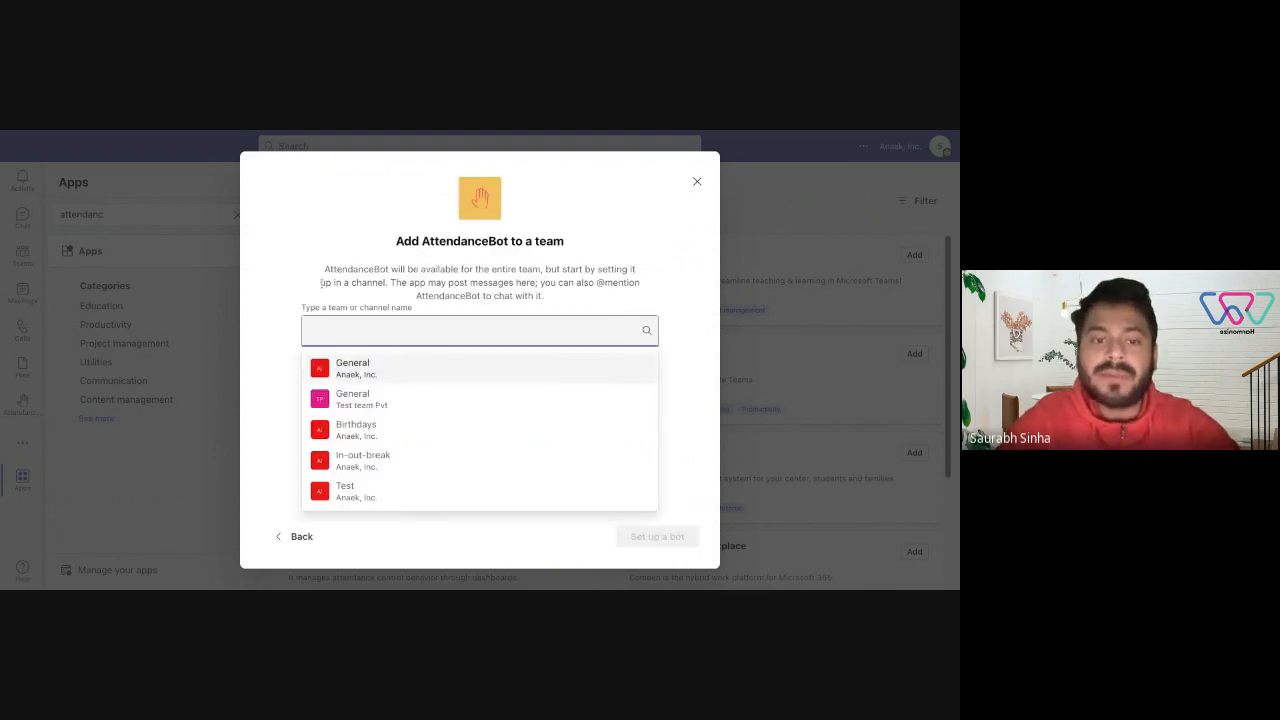
left_click(352, 368)
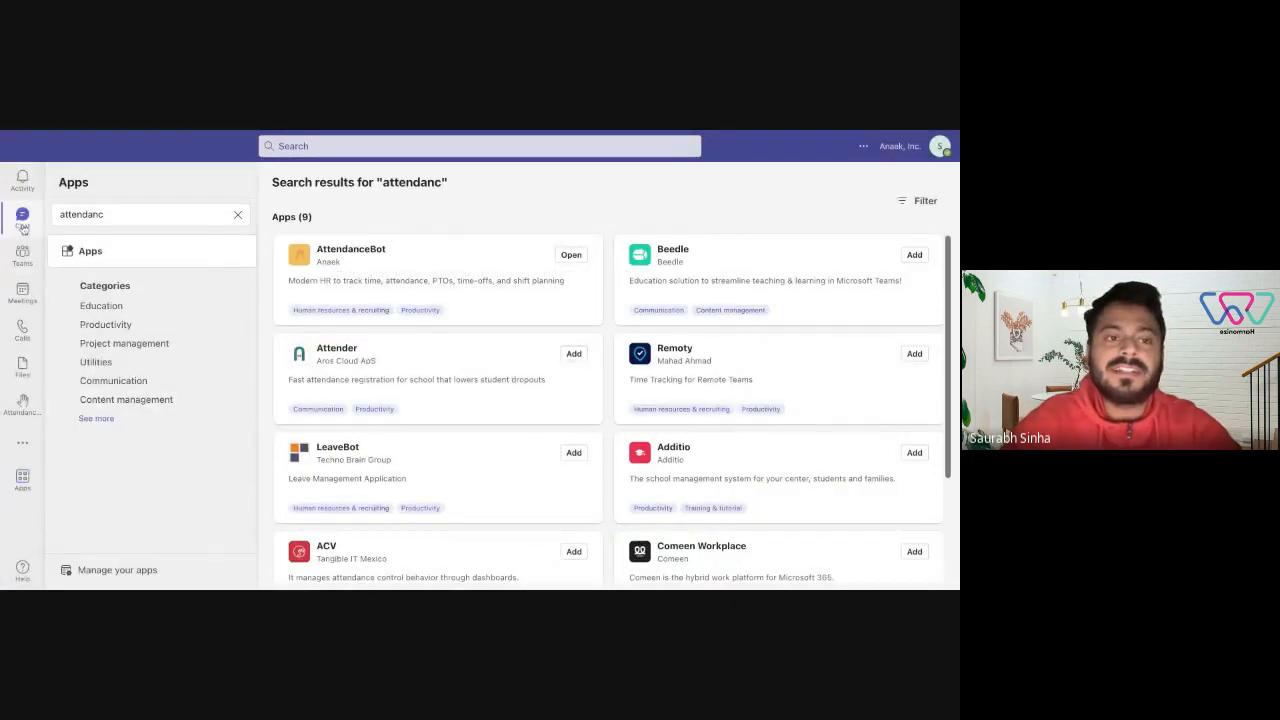
View the AttendanceBot conversation in Chat, then return to the app store home.
left_click(22, 220)
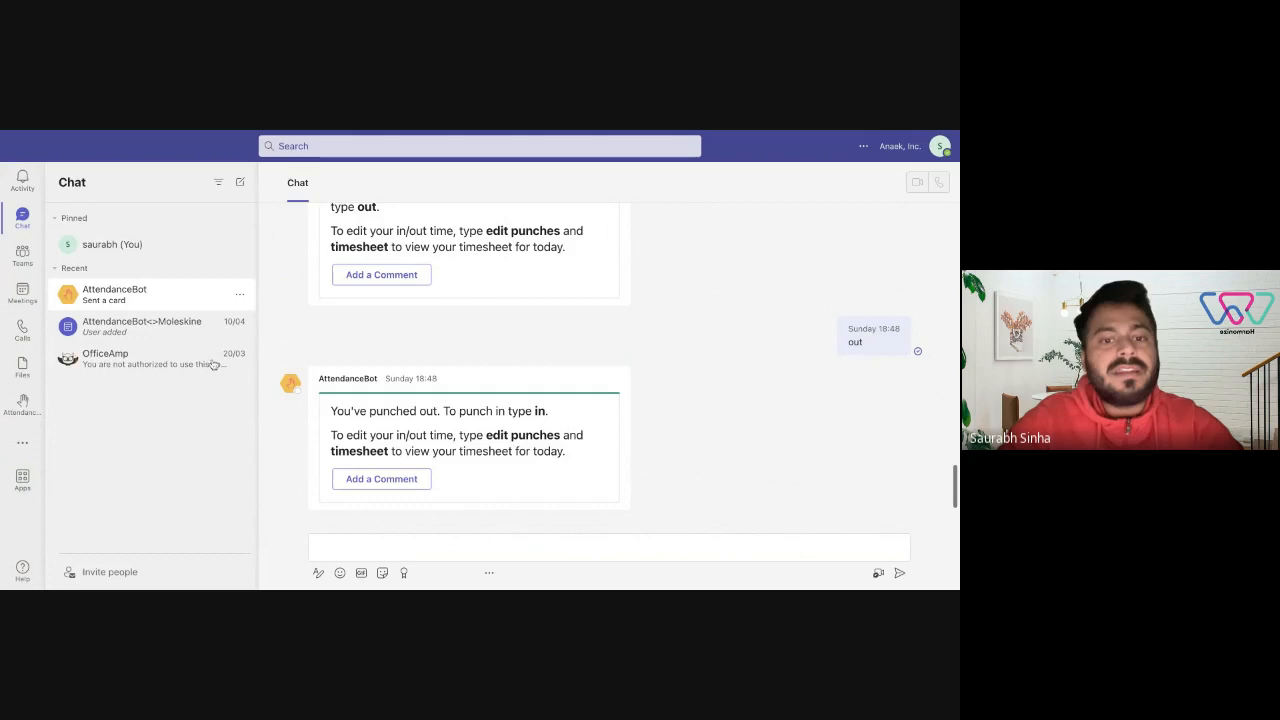
left_click(114, 294)
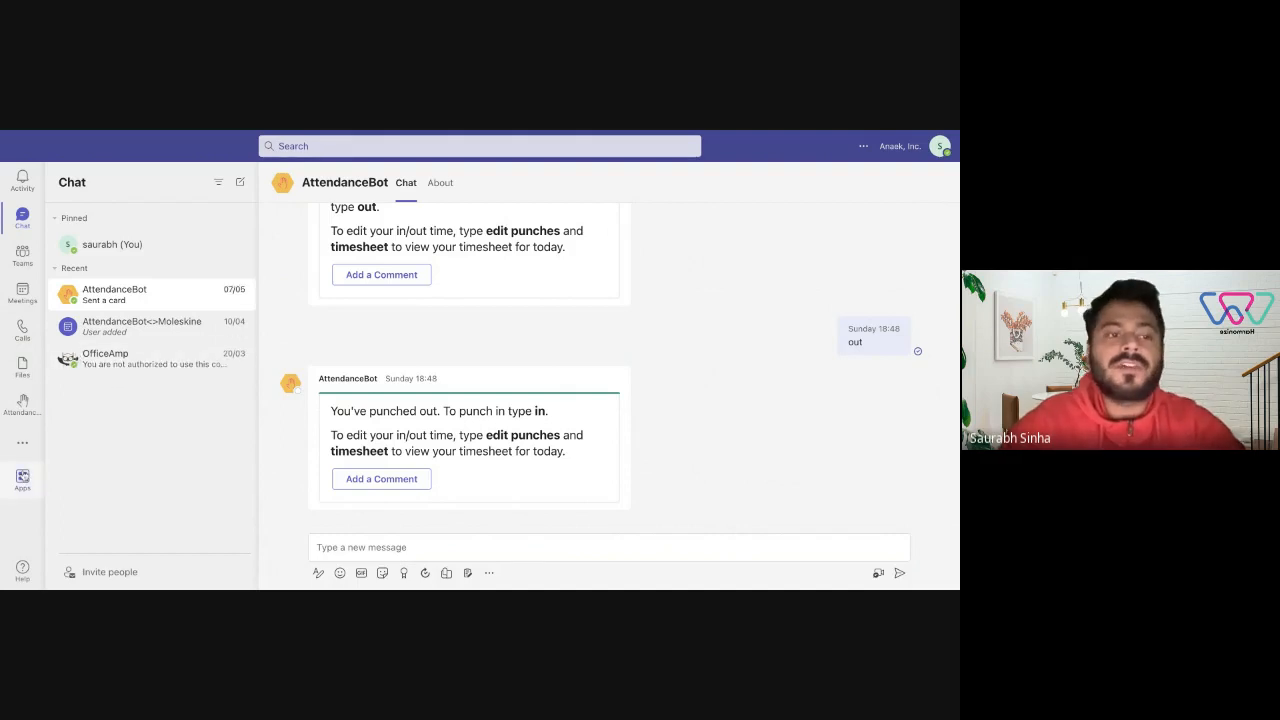
left_click(22, 480)
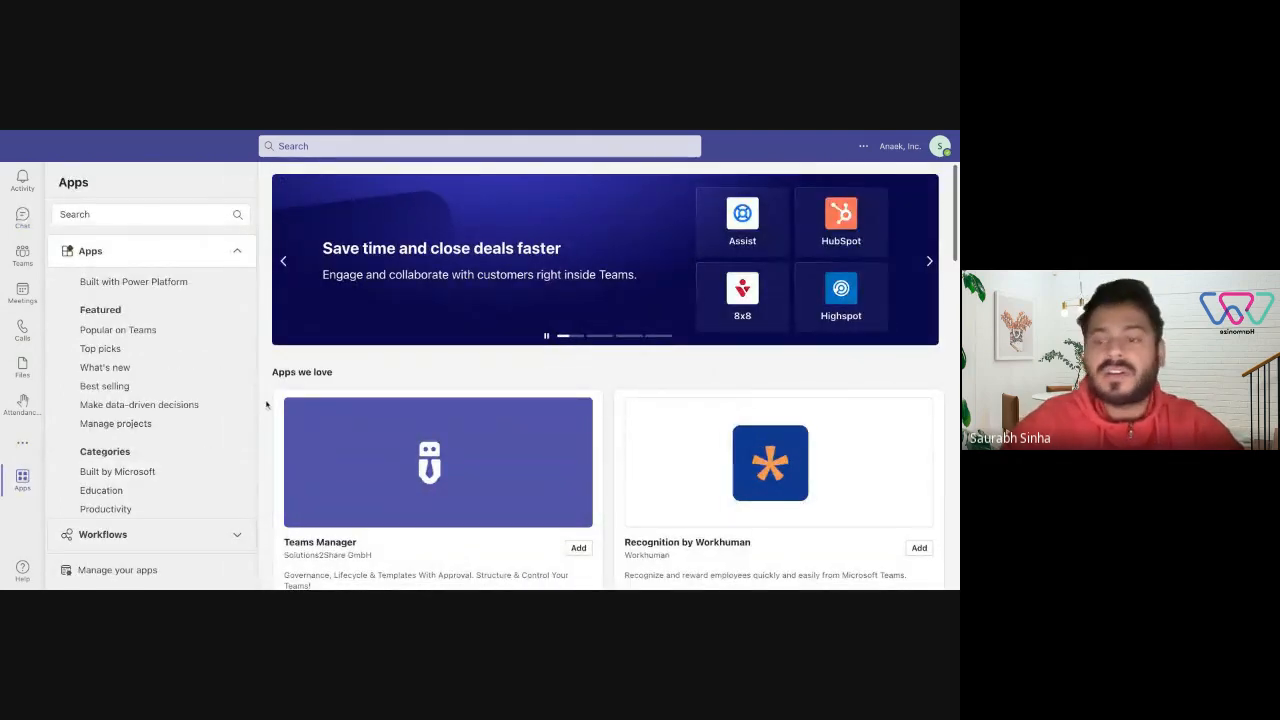